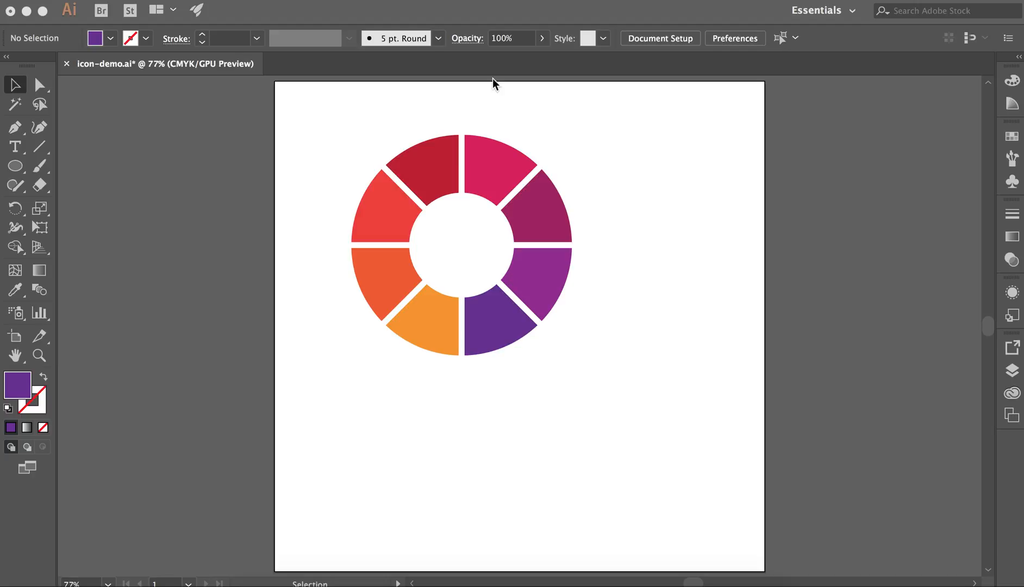
mouse_move(345, 331)
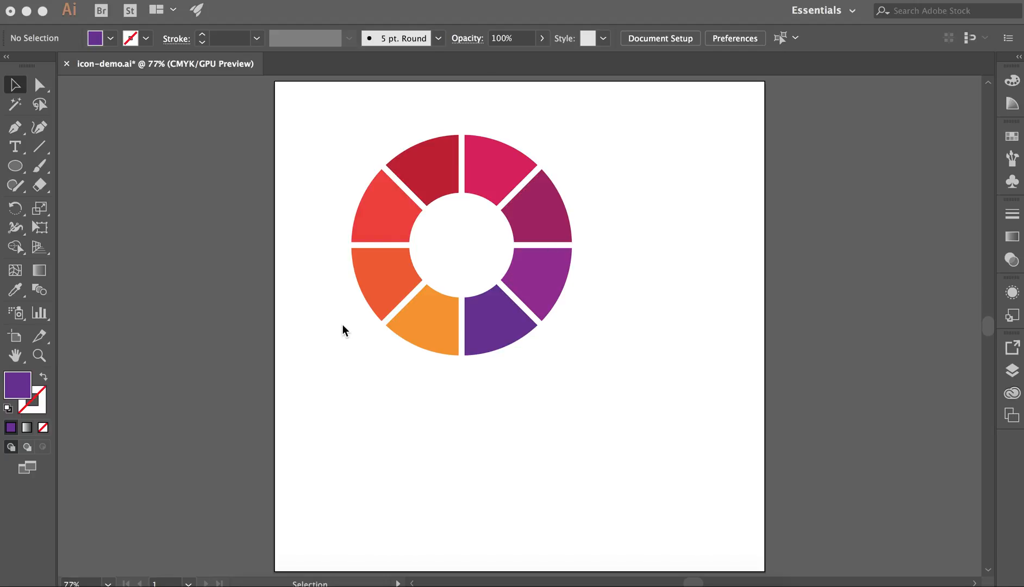
mouse_move(358, 235)
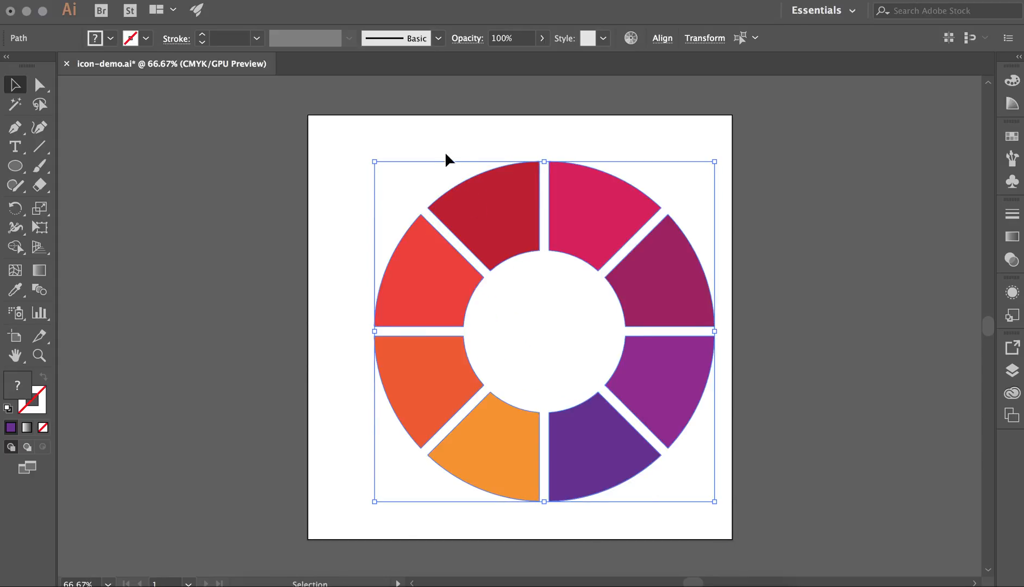
Scale the ring group down and place it toward the artboard's upper left
drag(374, 162, 338, 126)
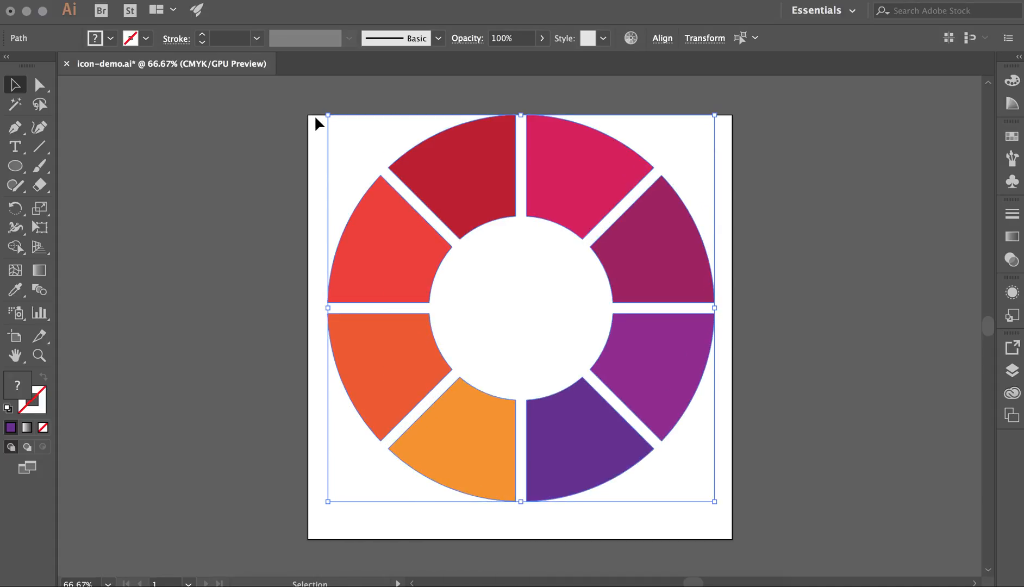
click(39, 84)
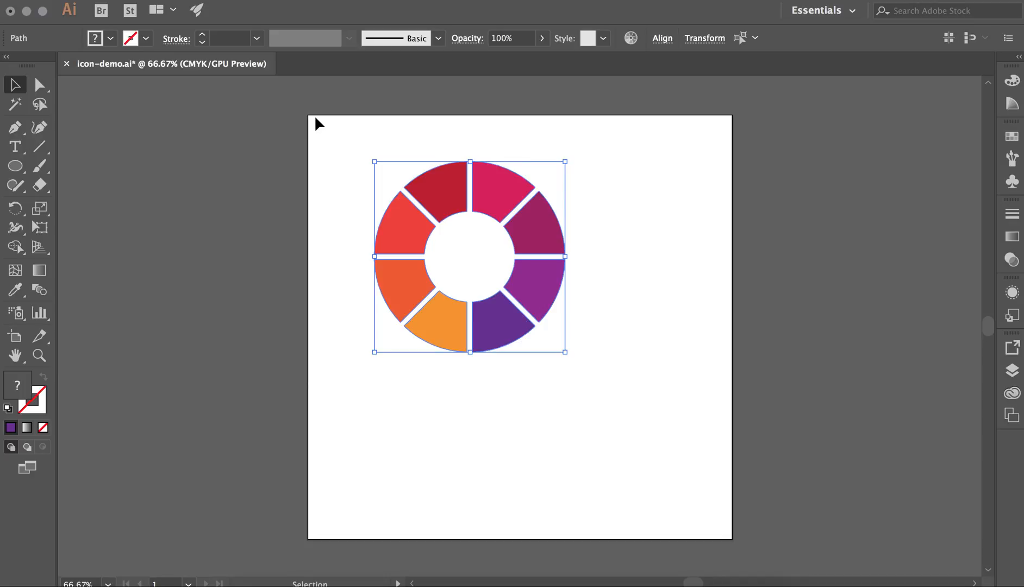
mouse_move(103, 330)
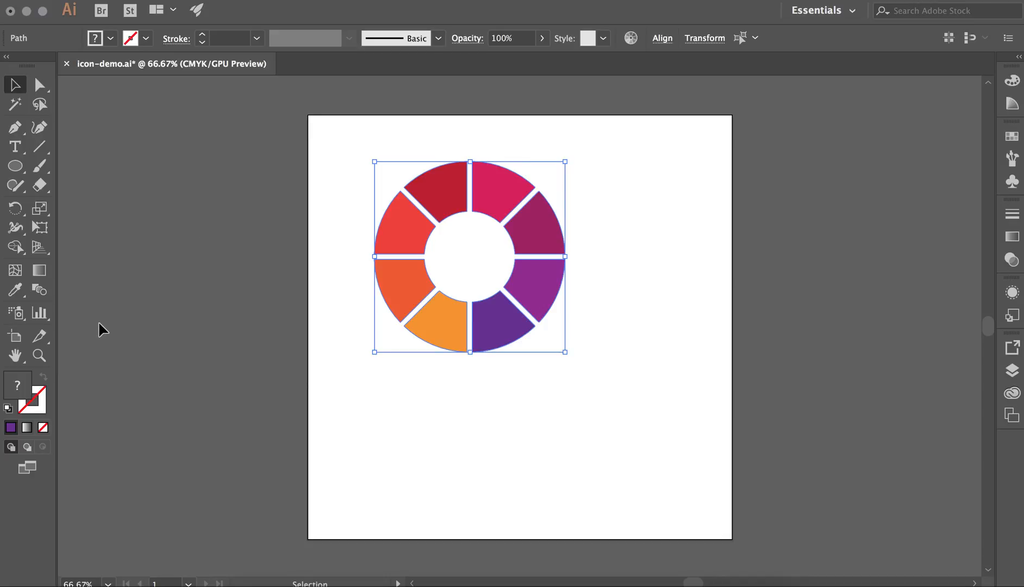
mouse_move(216, 3)
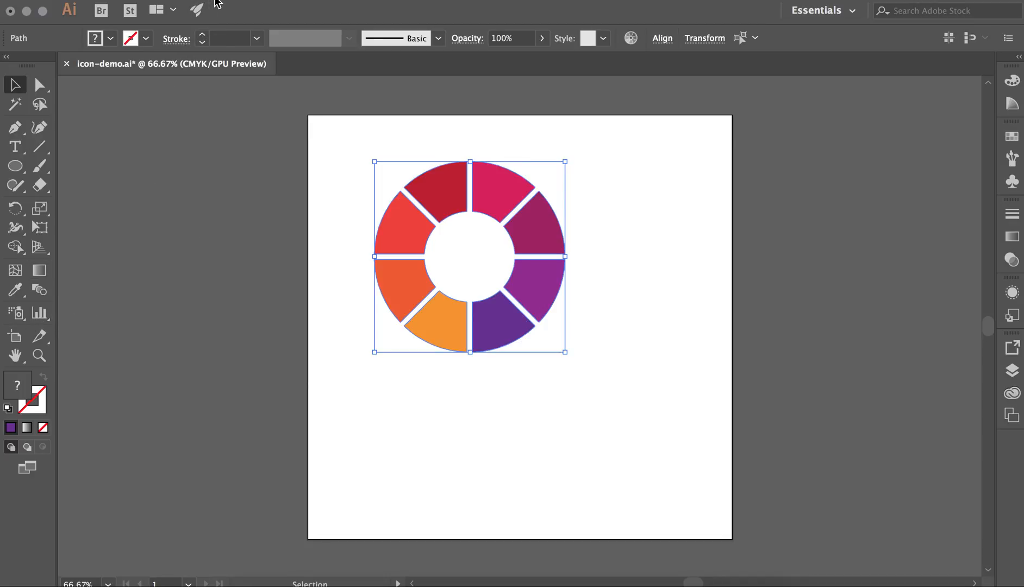
mouse_move(233, 522)
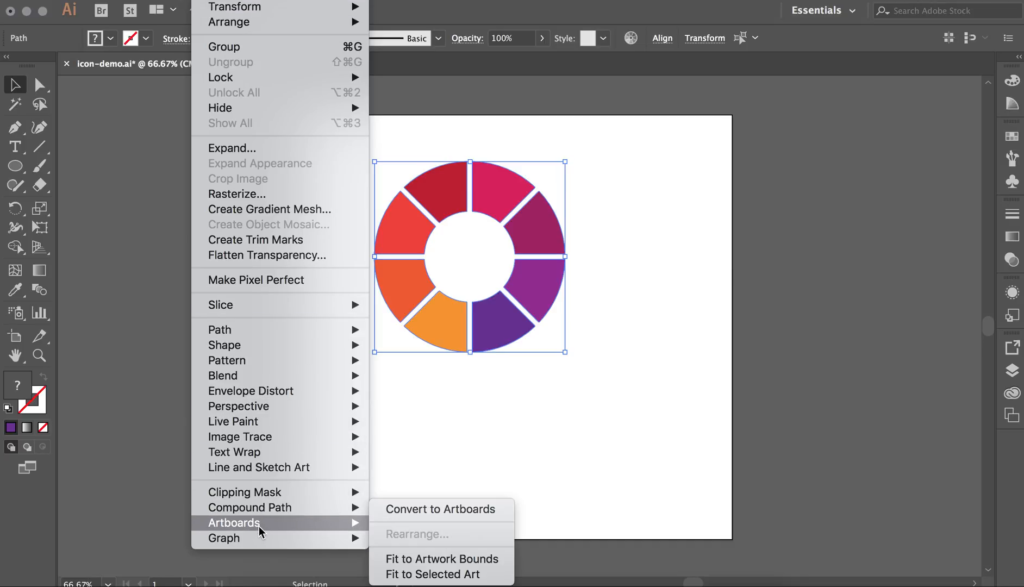
mouse_move(431, 574)
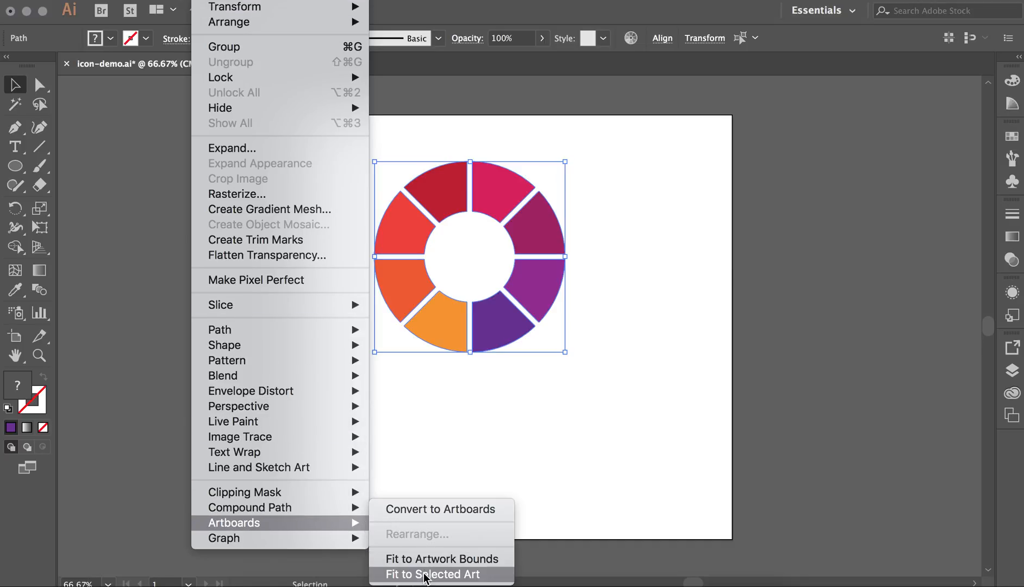
Fit the artboard to the selected ring via Object > Artboards > Fit to Selected Art
click(433, 574)
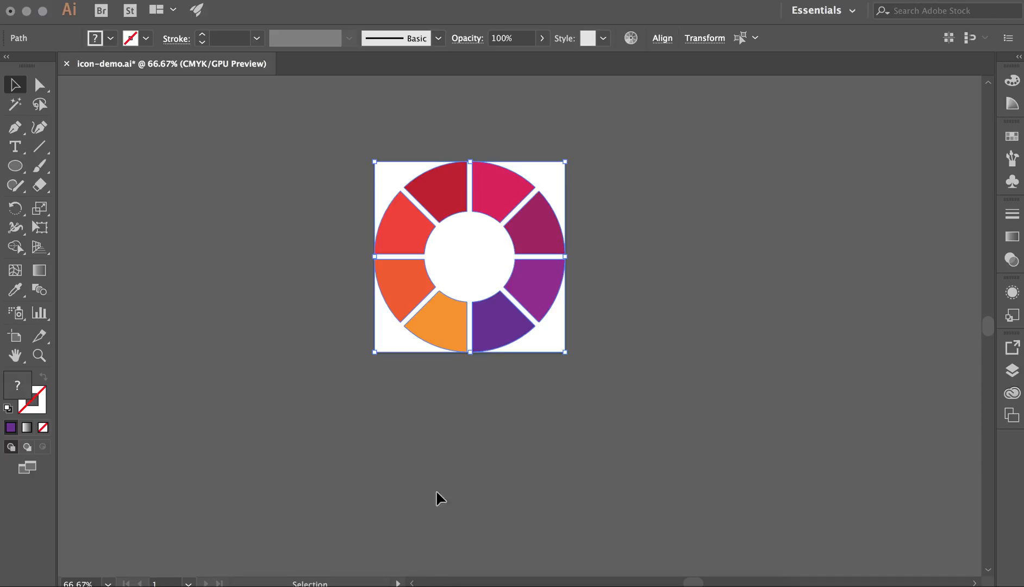
mouse_move(363, 299)
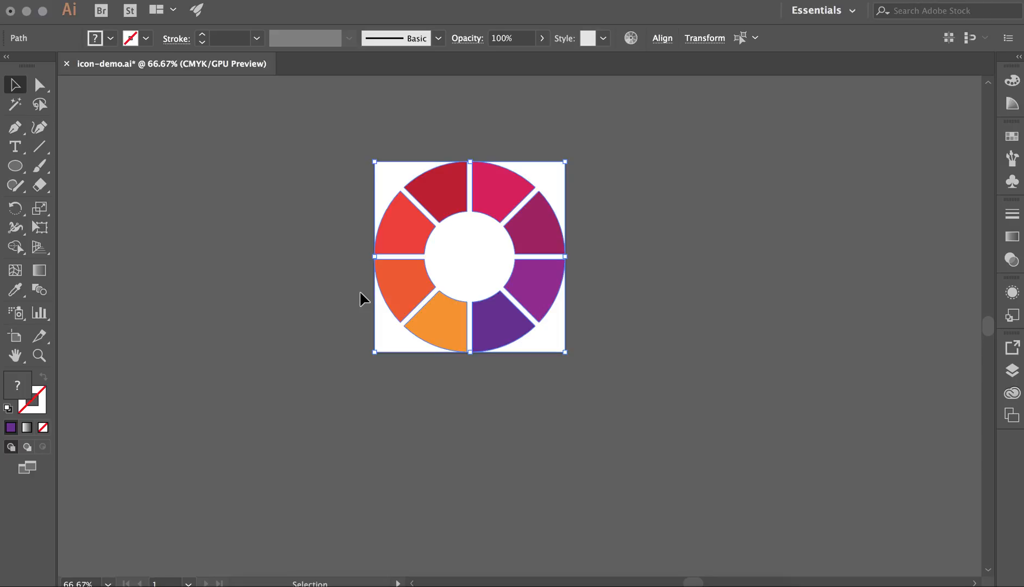
mouse_move(556, 181)
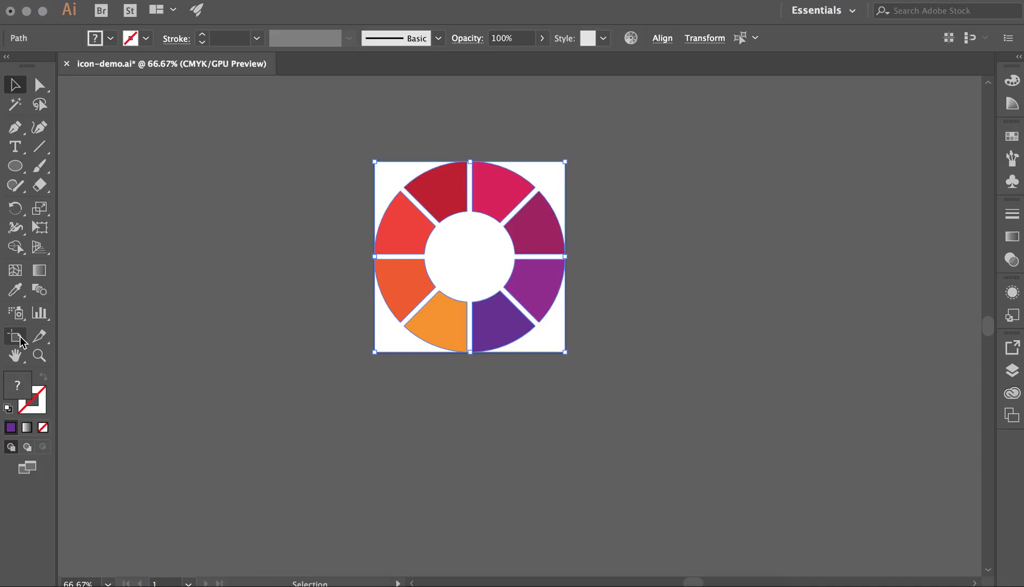
mouse_move(13, 335)
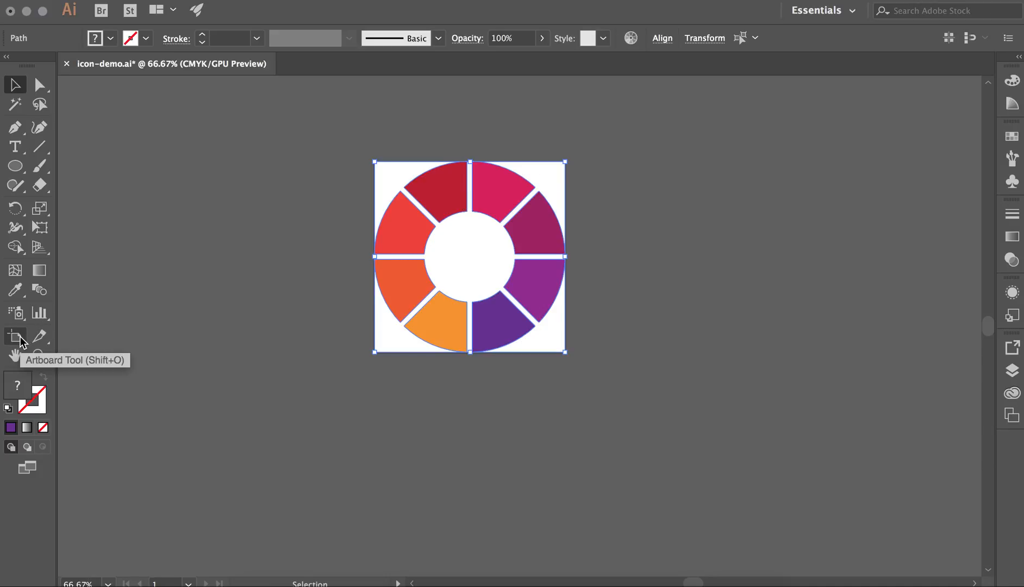
click(15, 336)
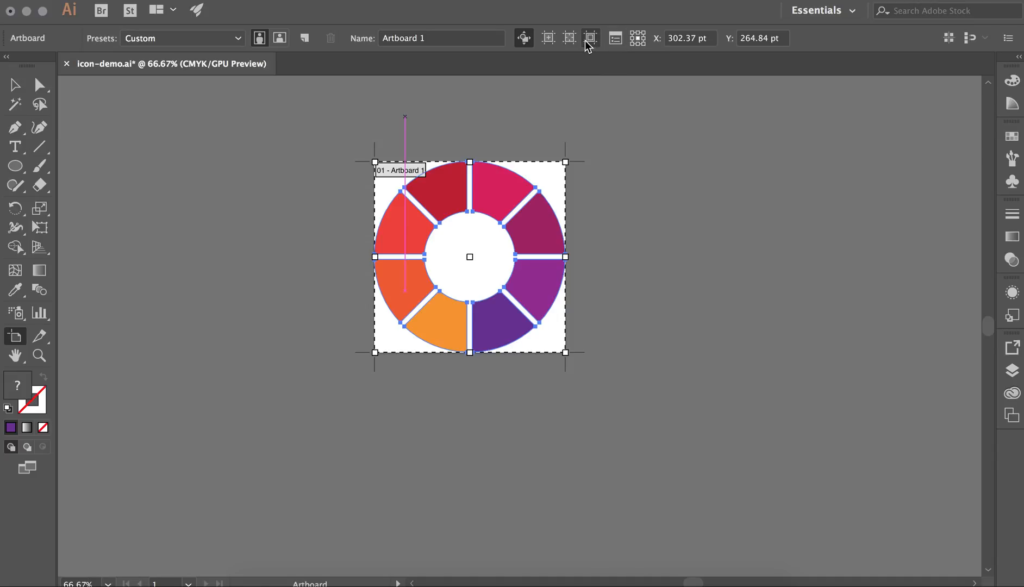
mouse_move(614, 38)
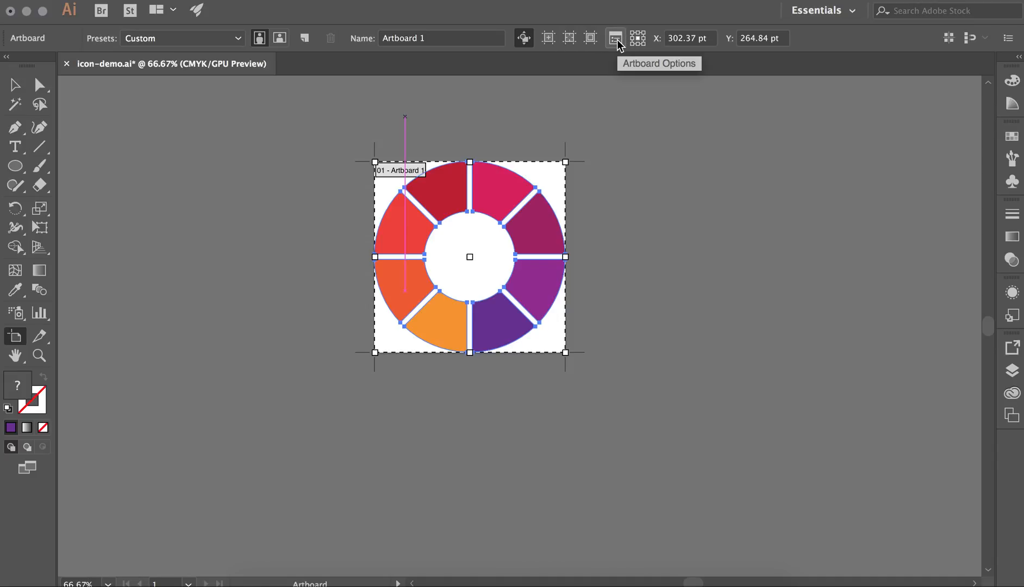
click(614, 38)
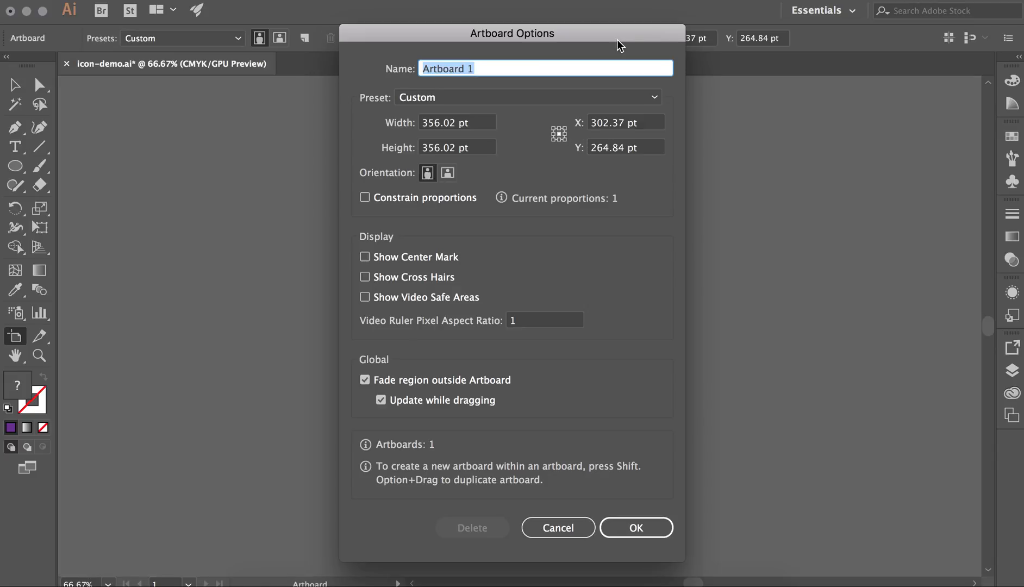
mouse_move(430, 156)
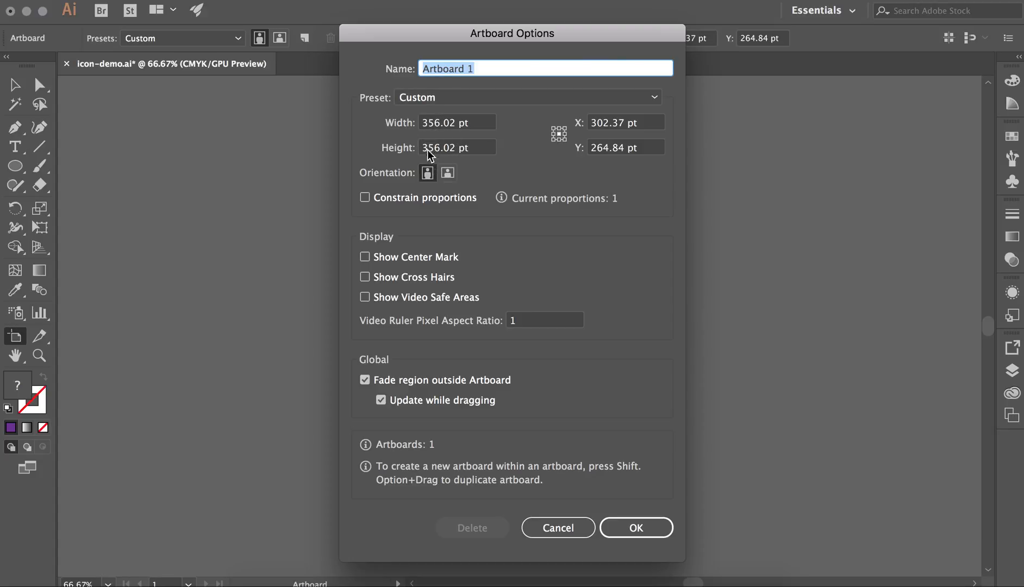
mouse_move(466, 155)
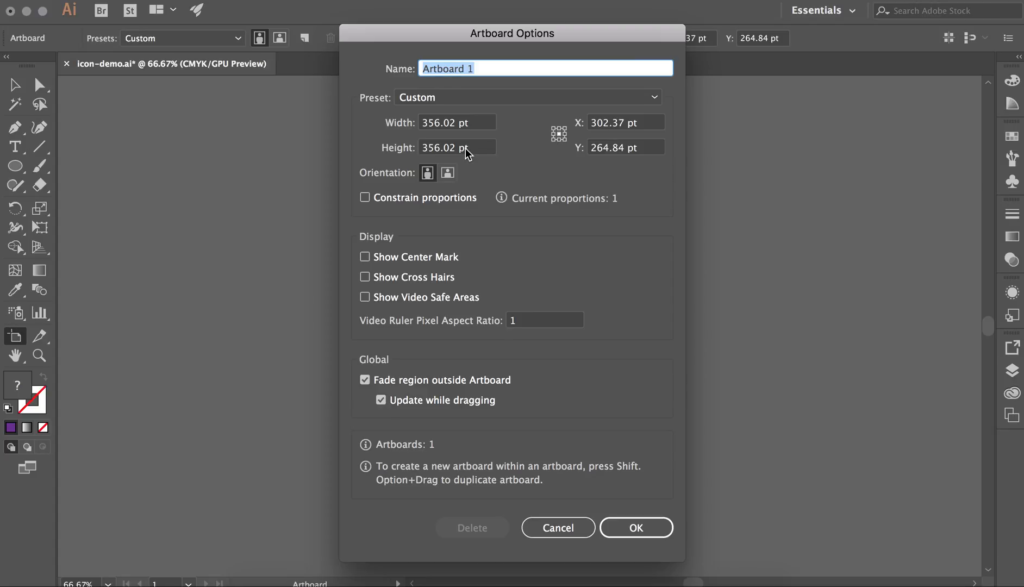
mouse_move(602, 517)
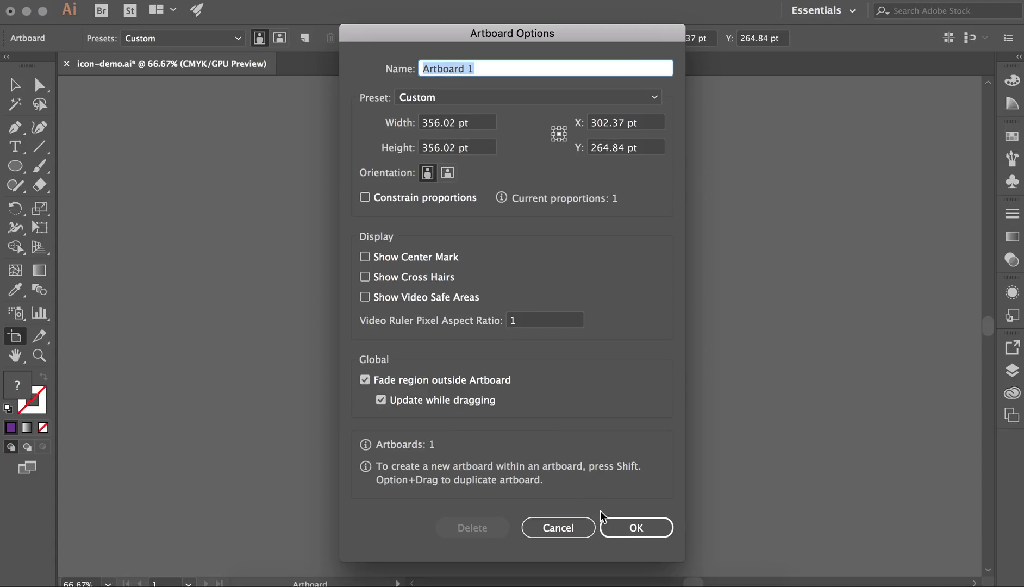
click(635, 527)
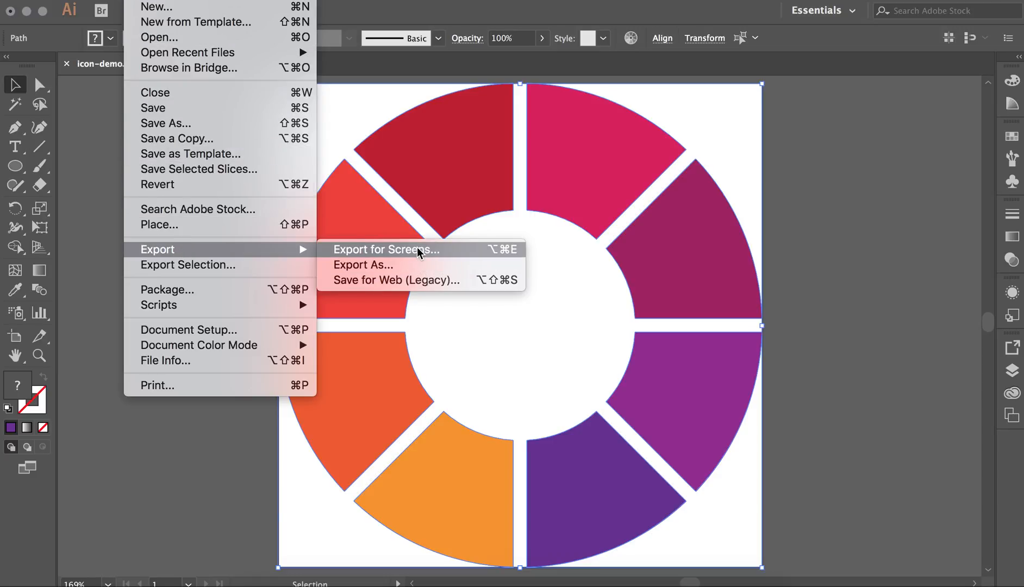
mouse_move(415, 264)
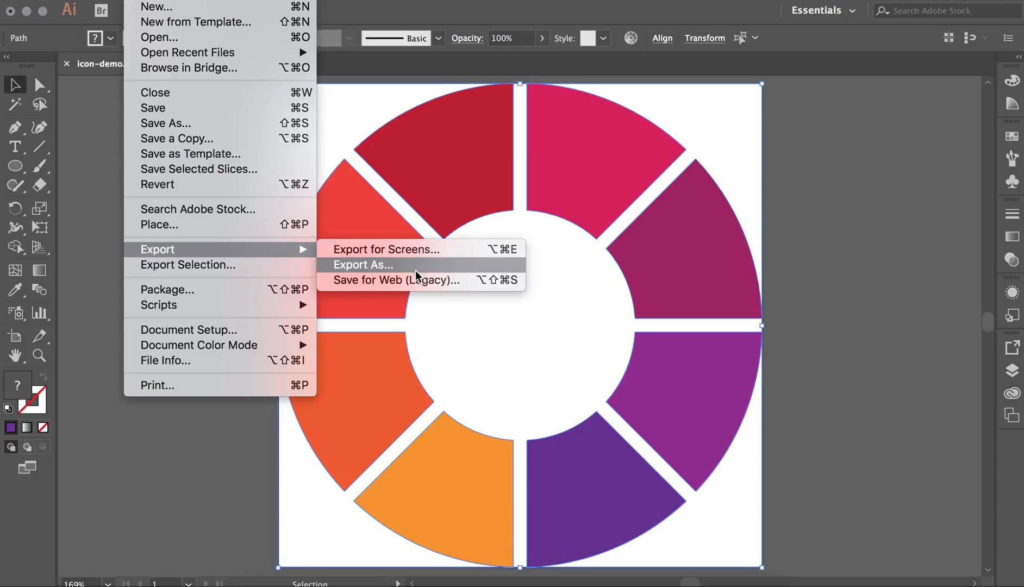
mouse_move(417, 280)
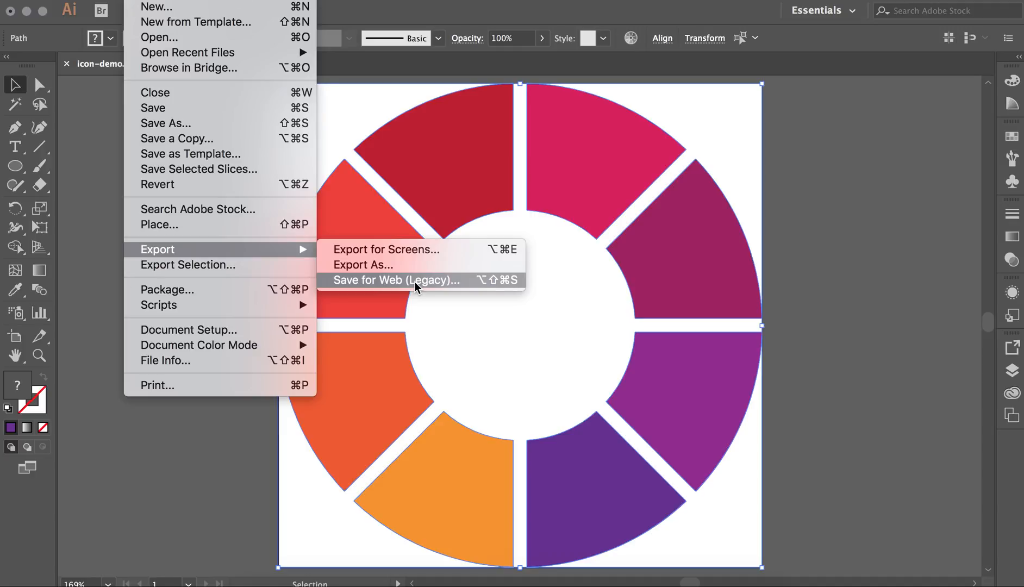
Bring up Save for Web (Legacy) and dismiss the Export for Screens promo
click(395, 279)
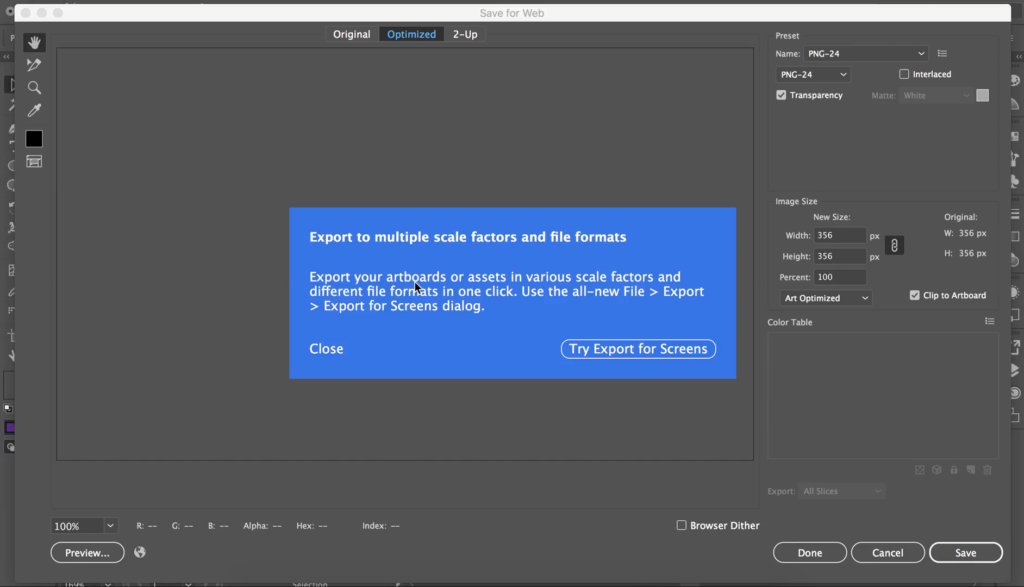
mouse_move(442, 341)
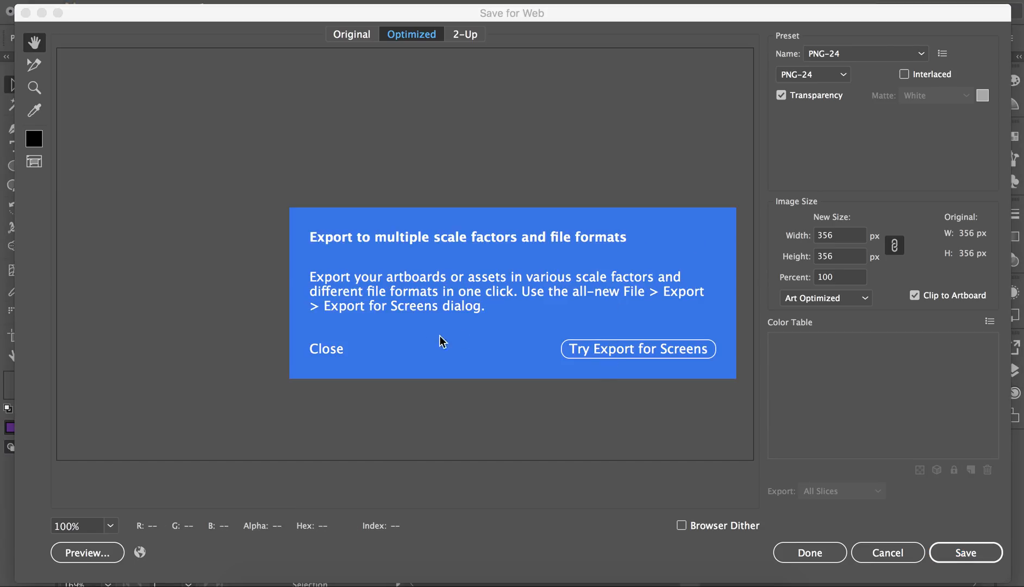
click(326, 349)
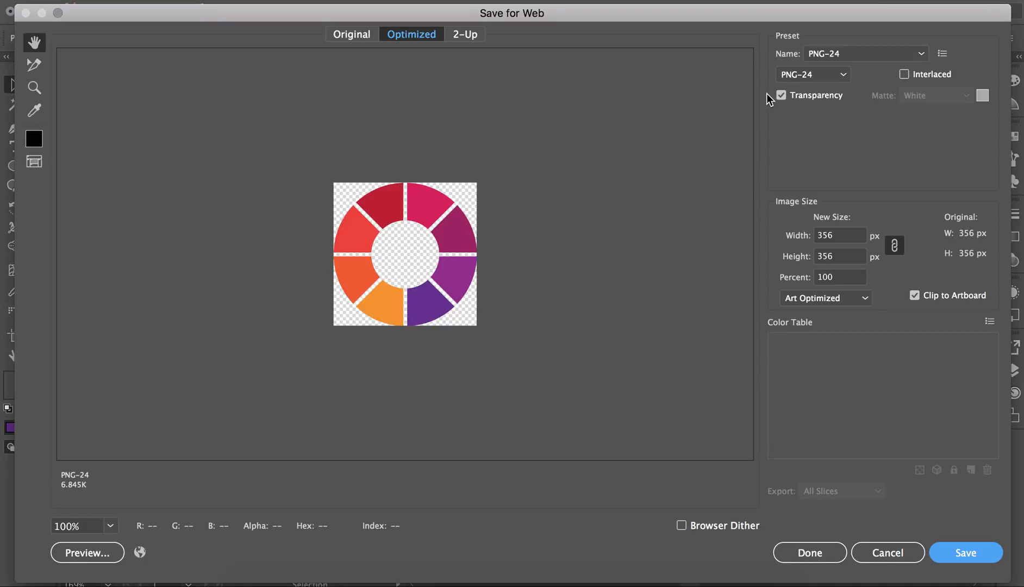
mouse_move(696, 88)
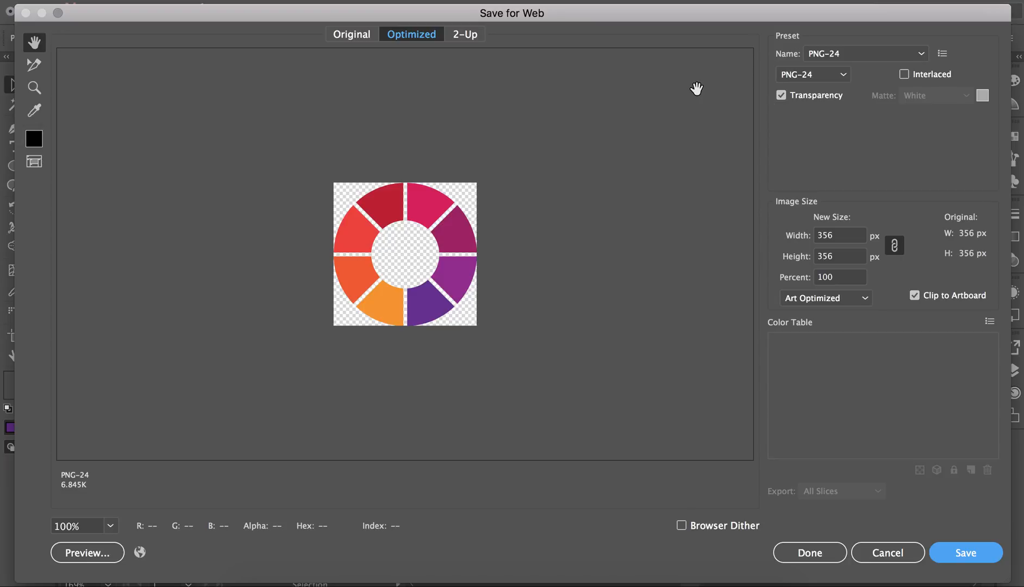
Keep the PNG-24 preset with Transparency checked for the 356 × 356 px export
click(866, 54)
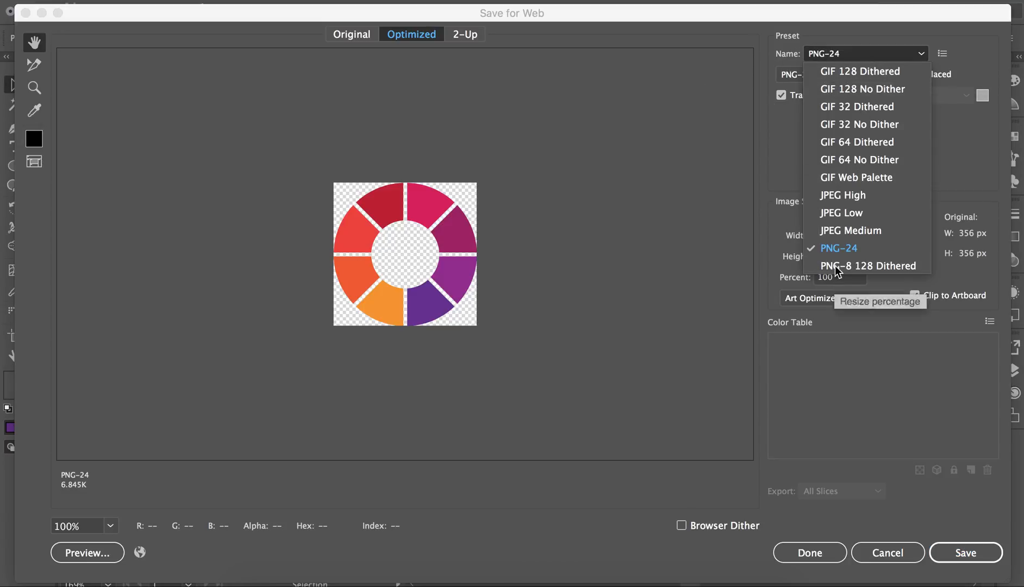
click(838, 247)
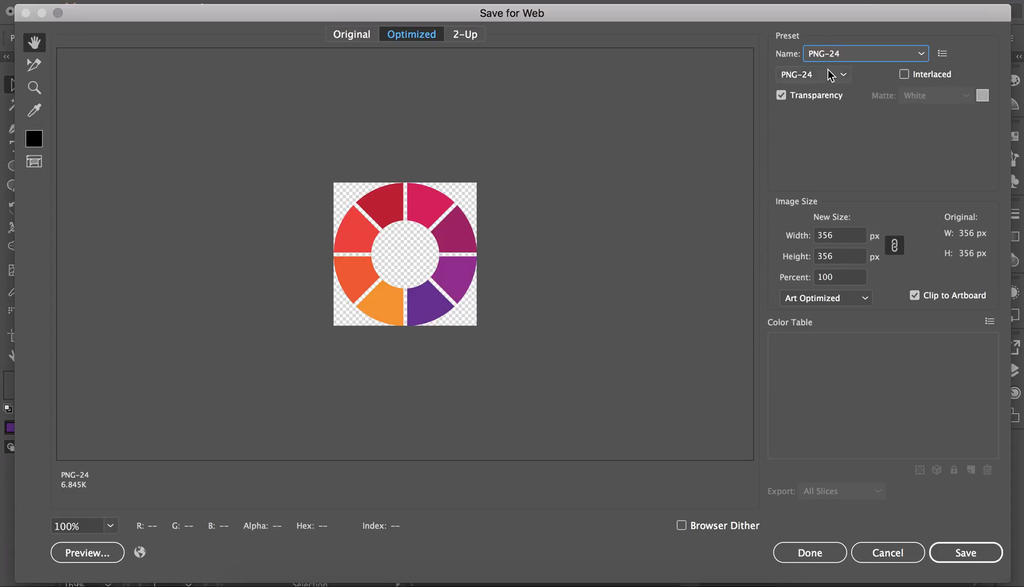
click(781, 95)
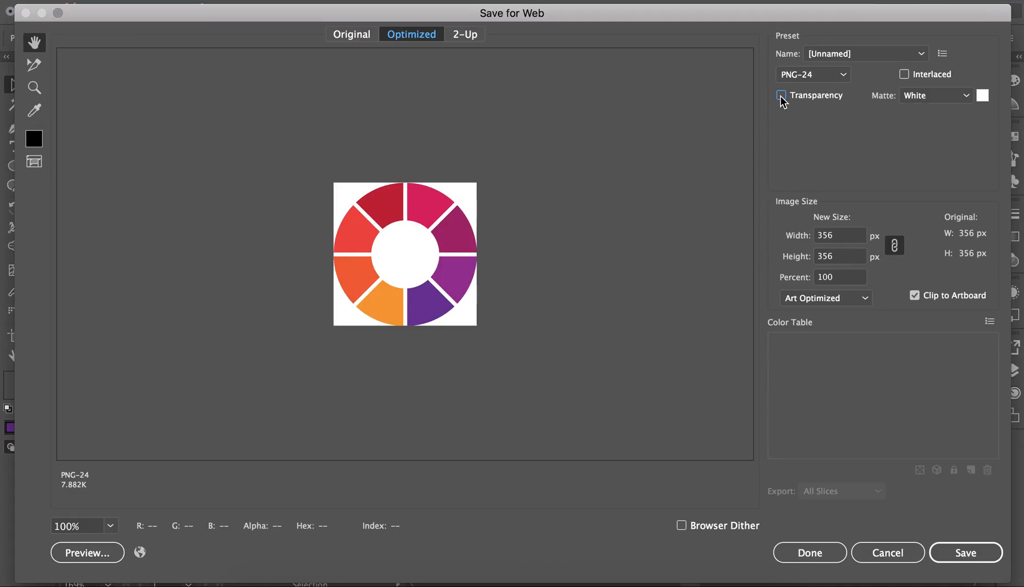
click(781, 95)
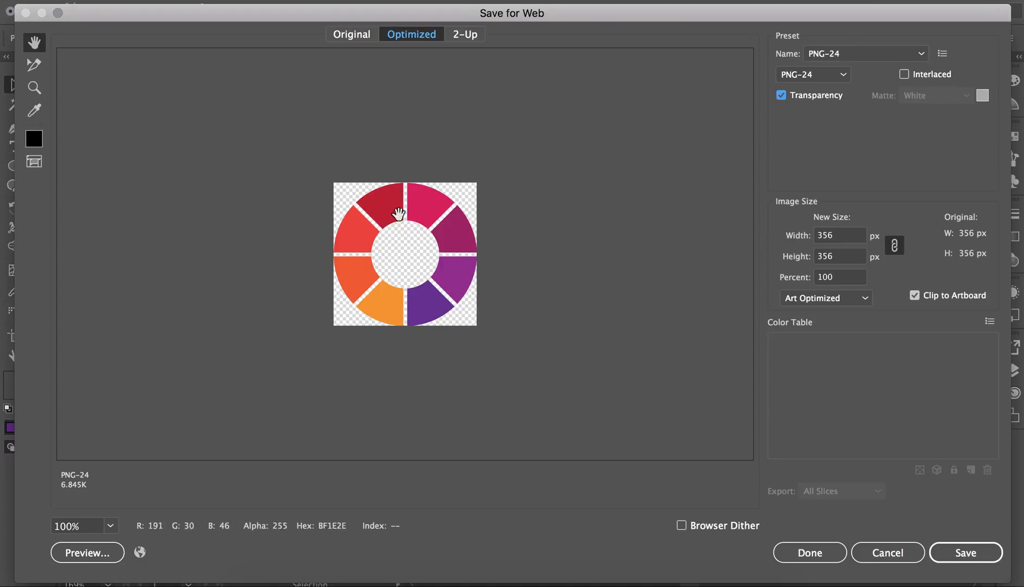
mouse_move(528, 266)
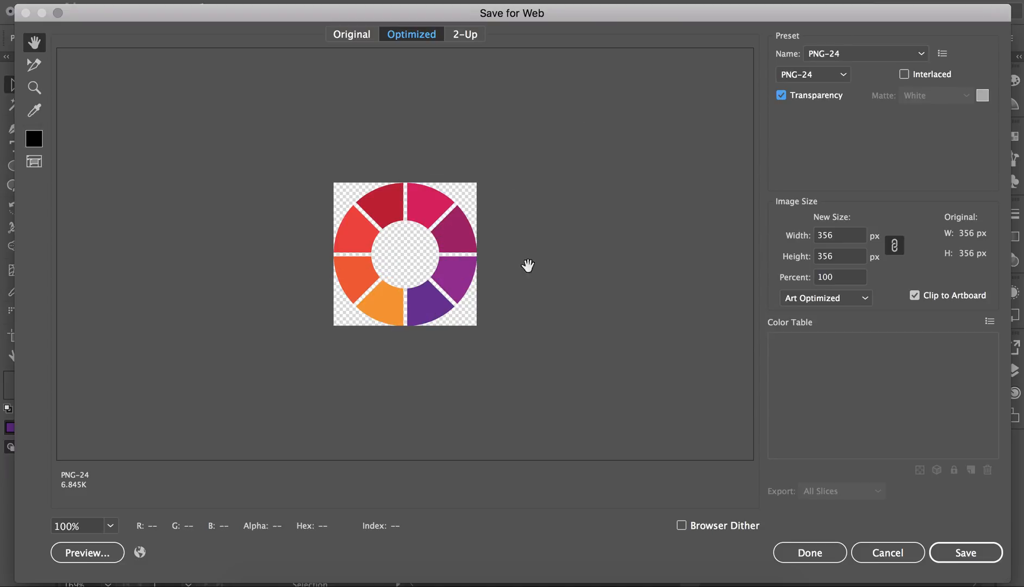
mouse_move(509, 307)
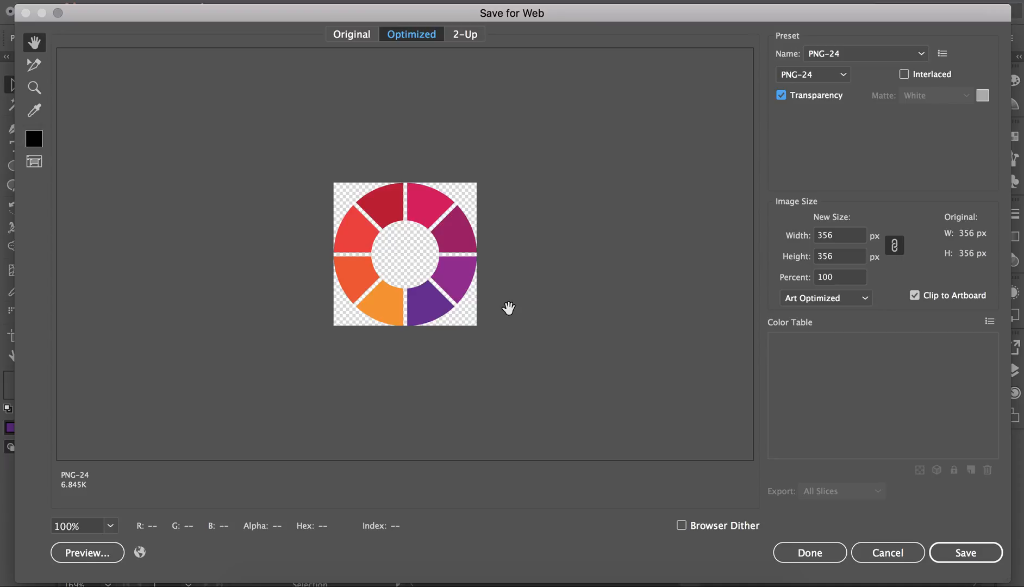
mouse_move(641, 207)
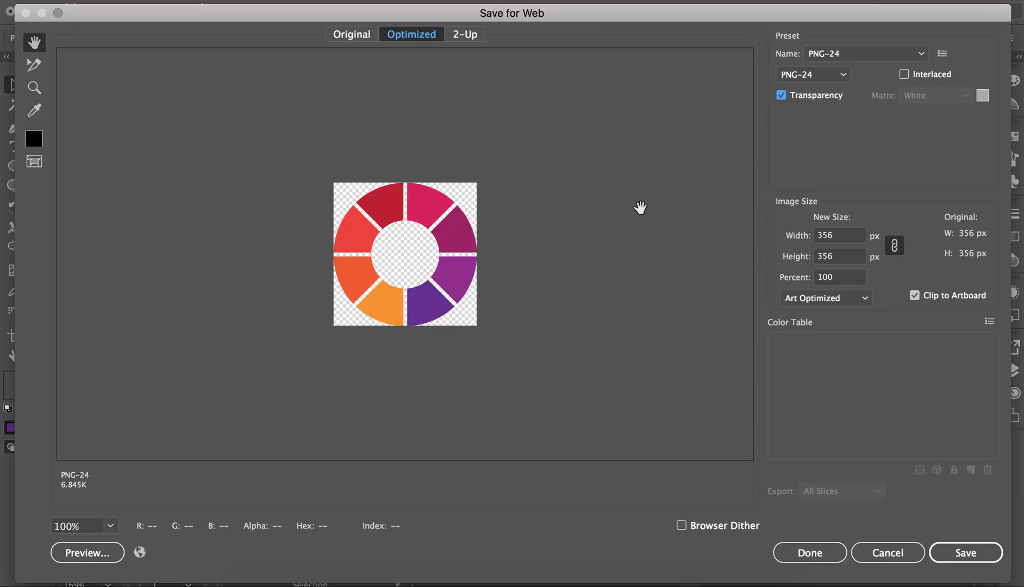
mouse_move(898, 150)
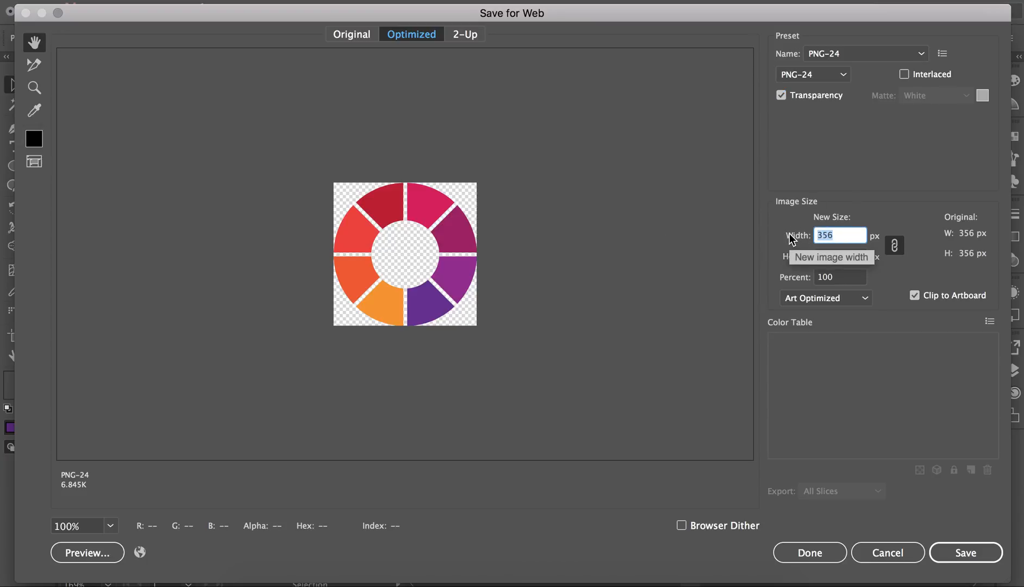
Set export width to 300 px so height follows to 300 (84.27%), then save
text(300)
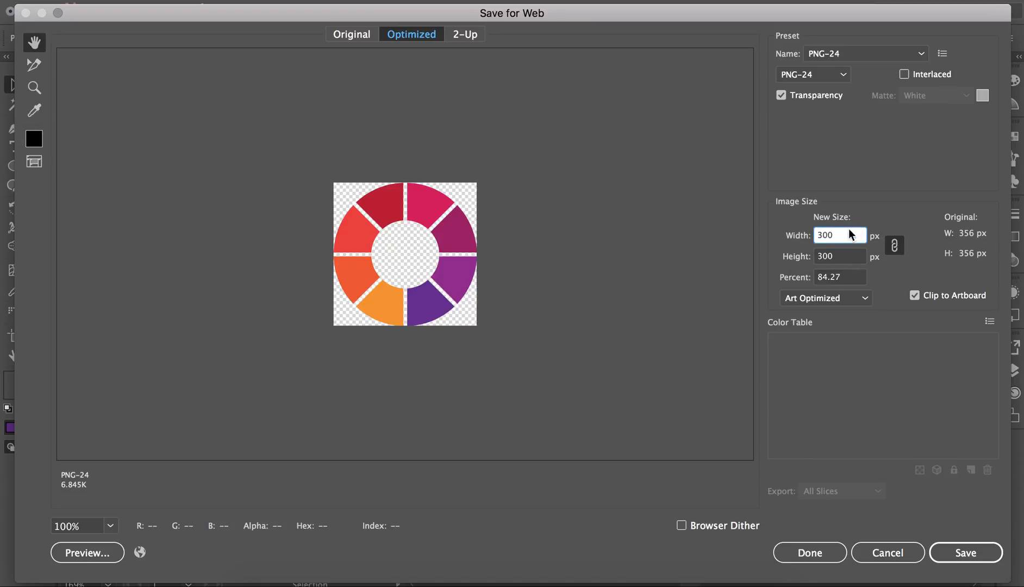
click(840, 256)
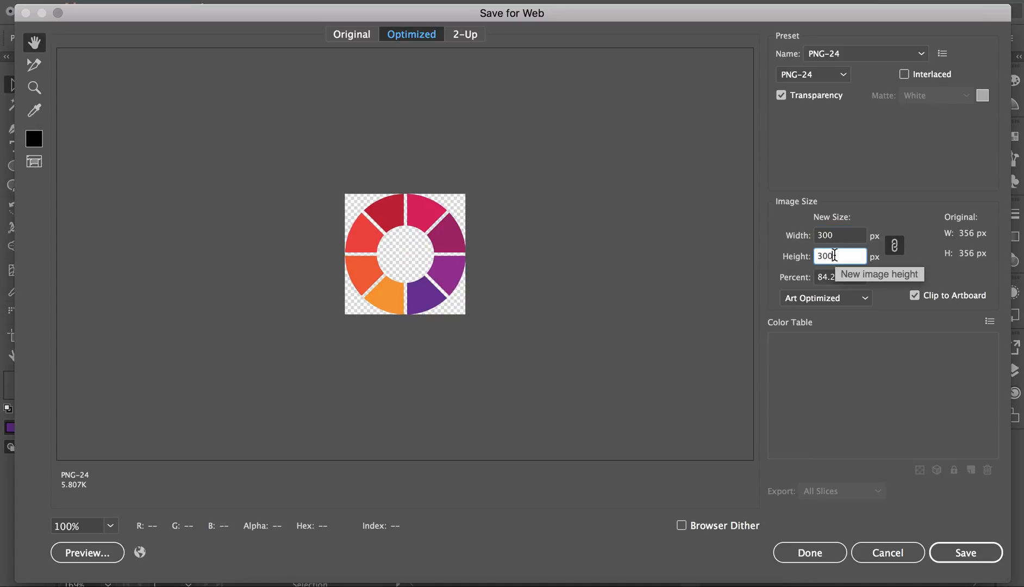
mouse_move(930, 241)
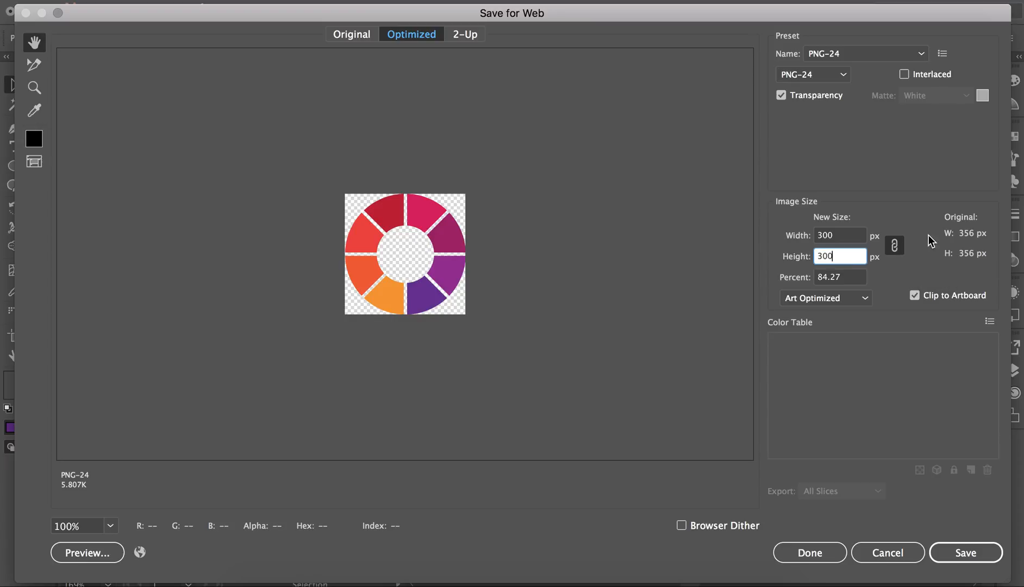
mouse_move(771, 509)
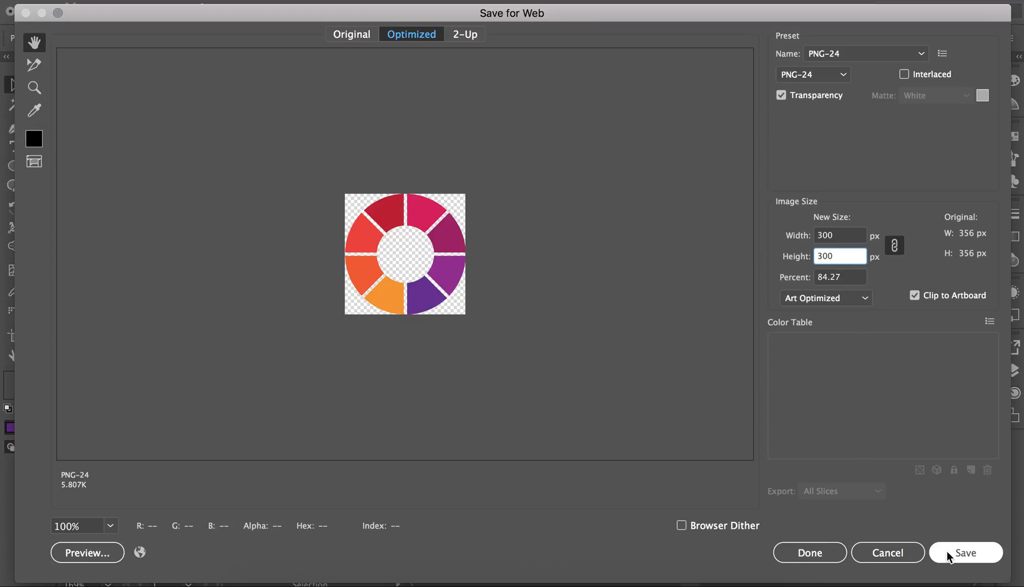
click(840, 256)
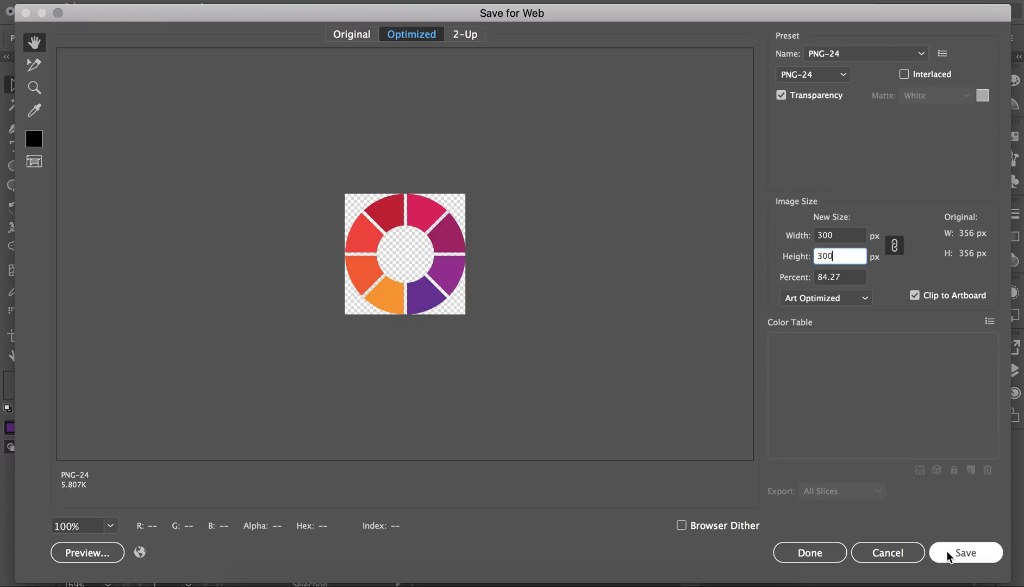